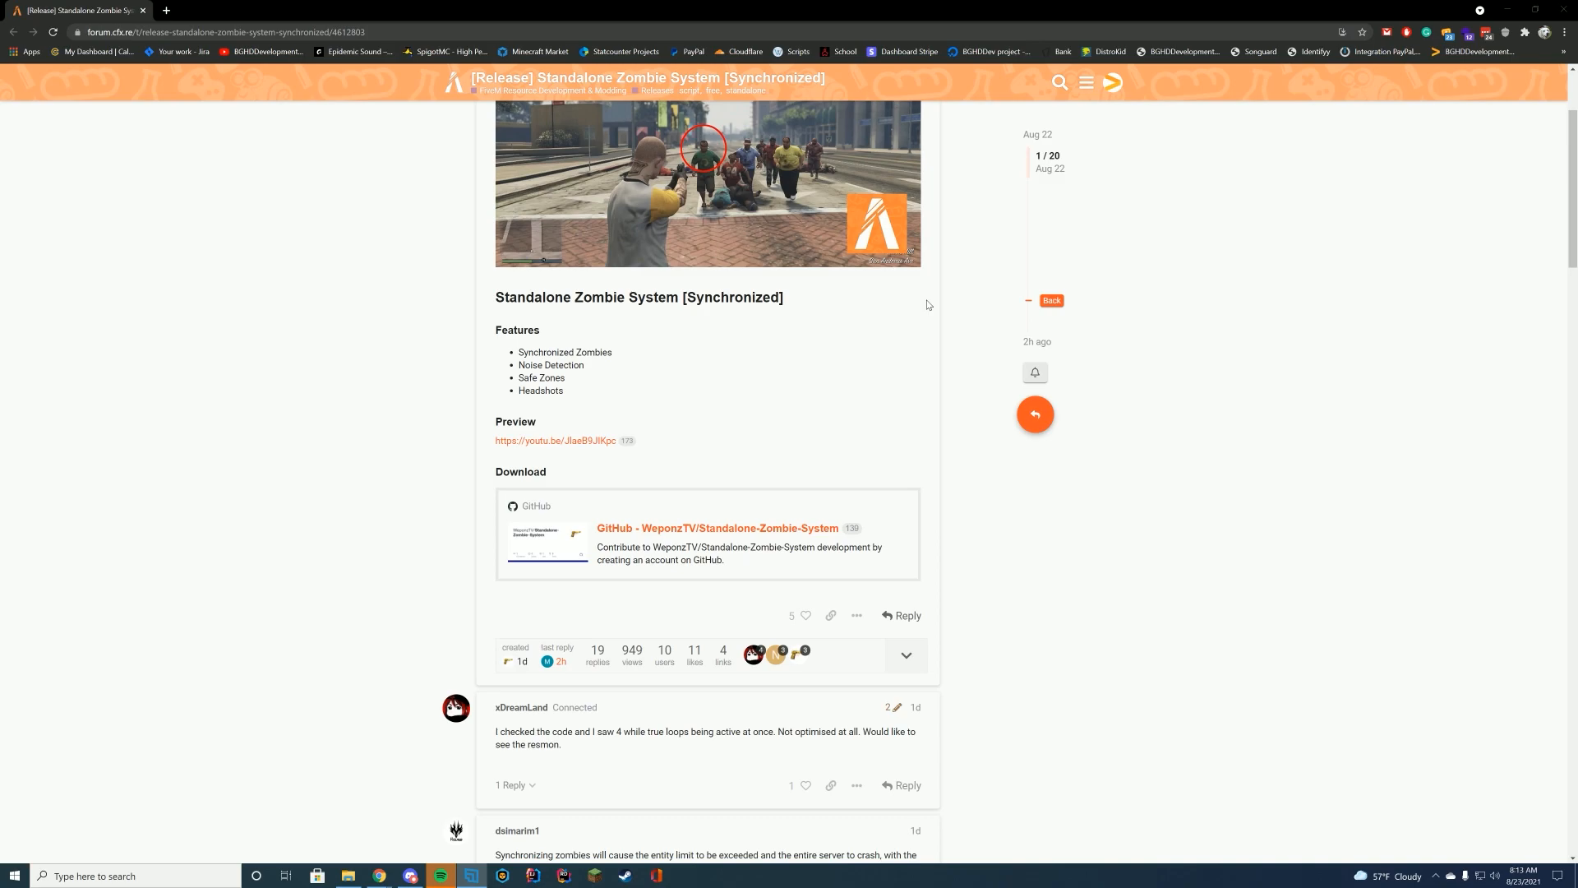
{"action": "mouse_move", "coordinate": [748, 534]}
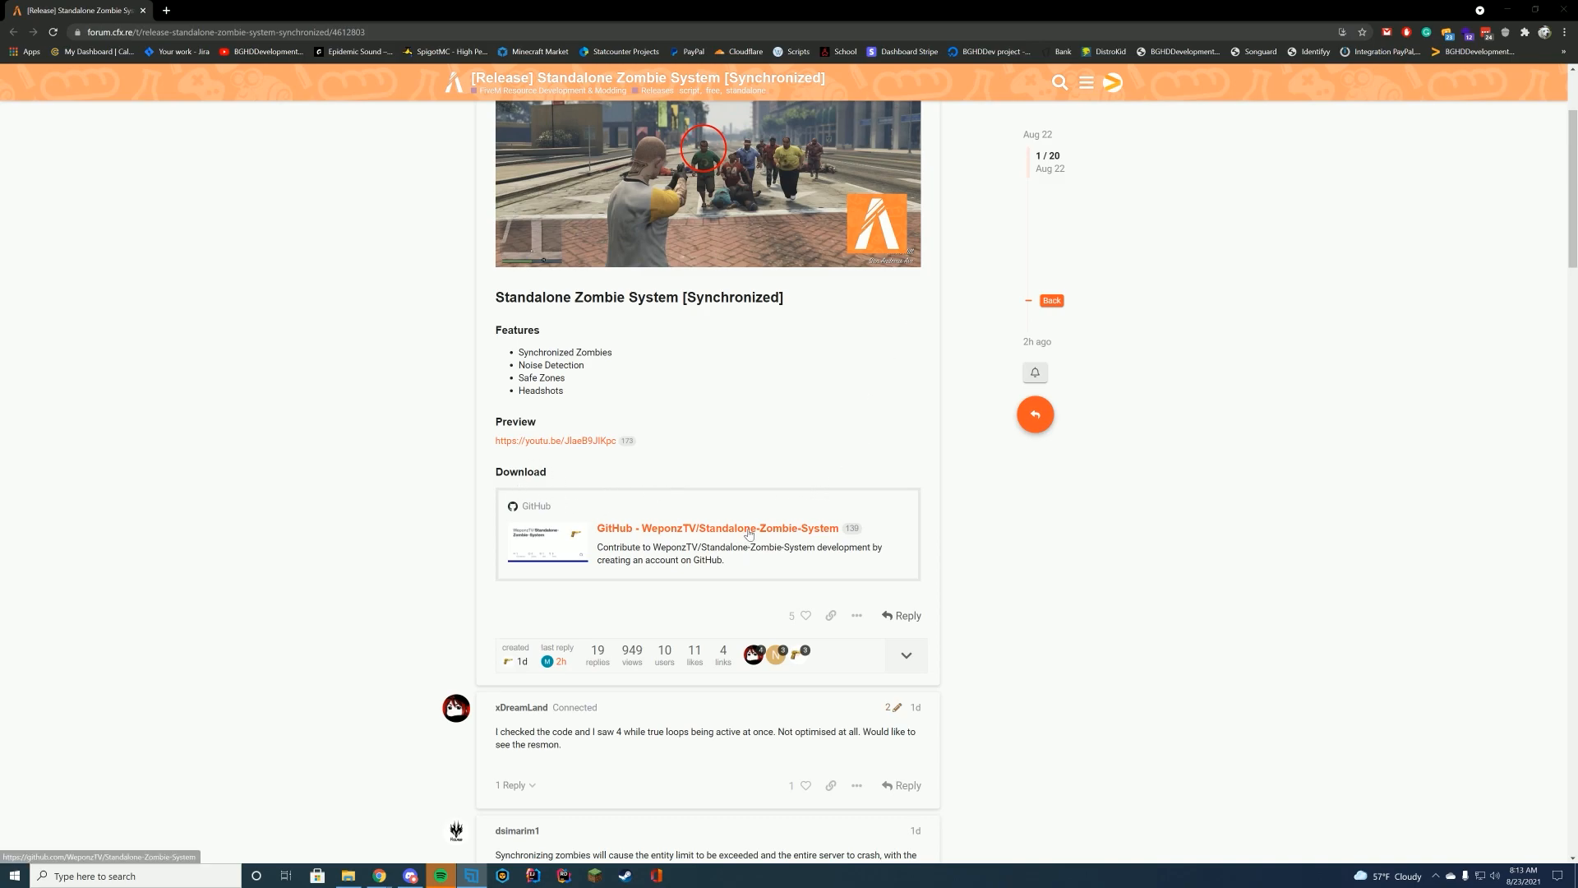
Step: Follow the WeponzTV/Standalone-Zombie-System link to the GitHub repository
{"action": "left_click", "coordinate": [716, 527]}
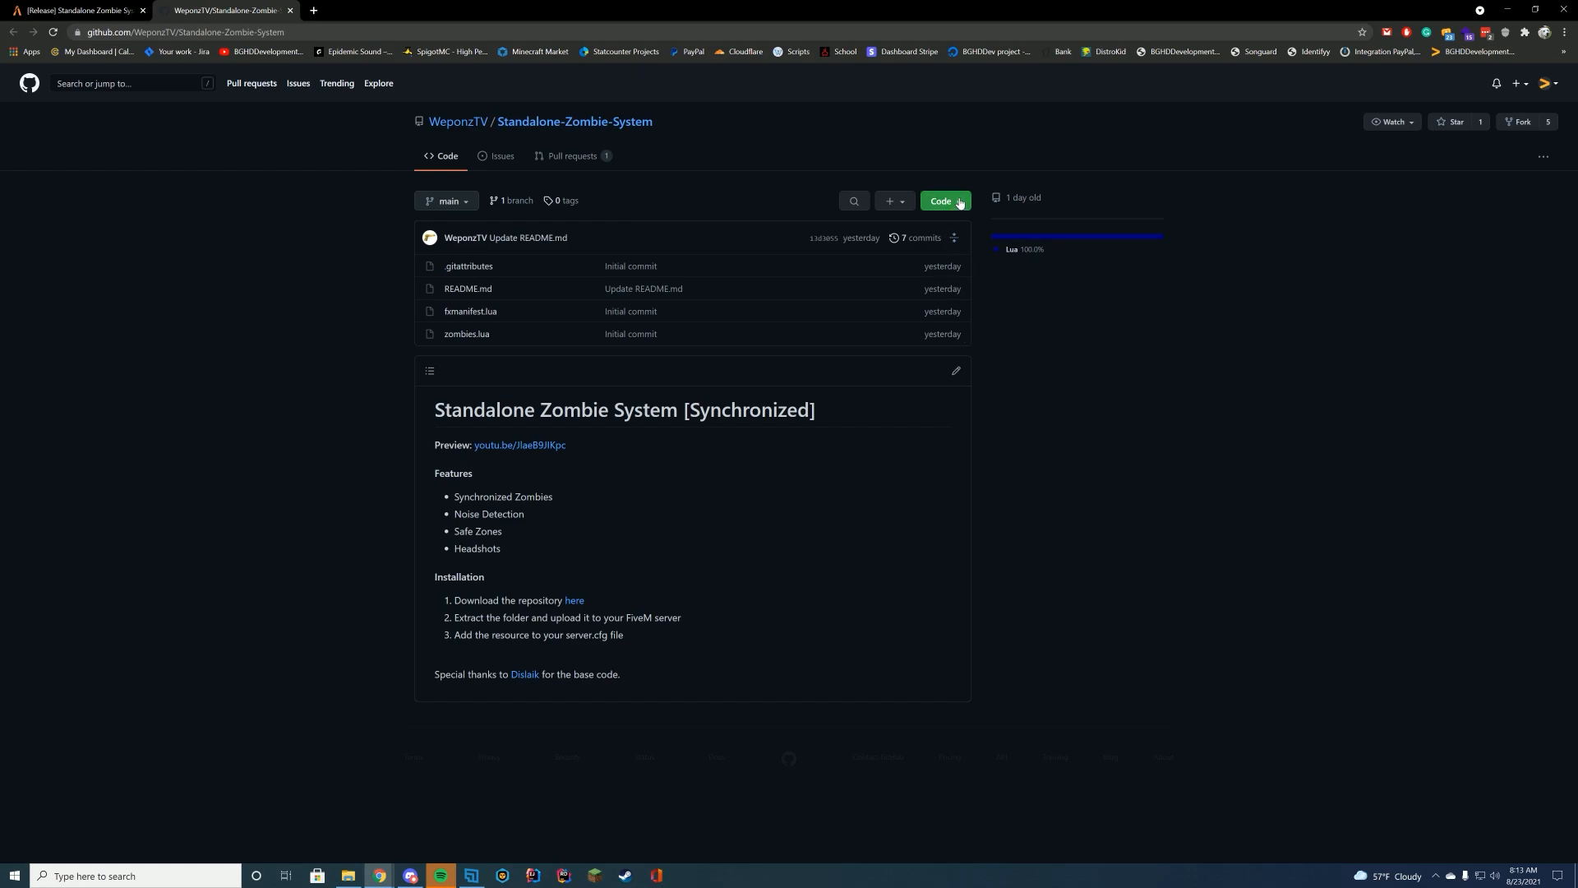
Step: Download the repository as a ZIP and bring the FiveMServer folder into view beside the browser
{"action": "left_click", "coordinate": [944, 201]}
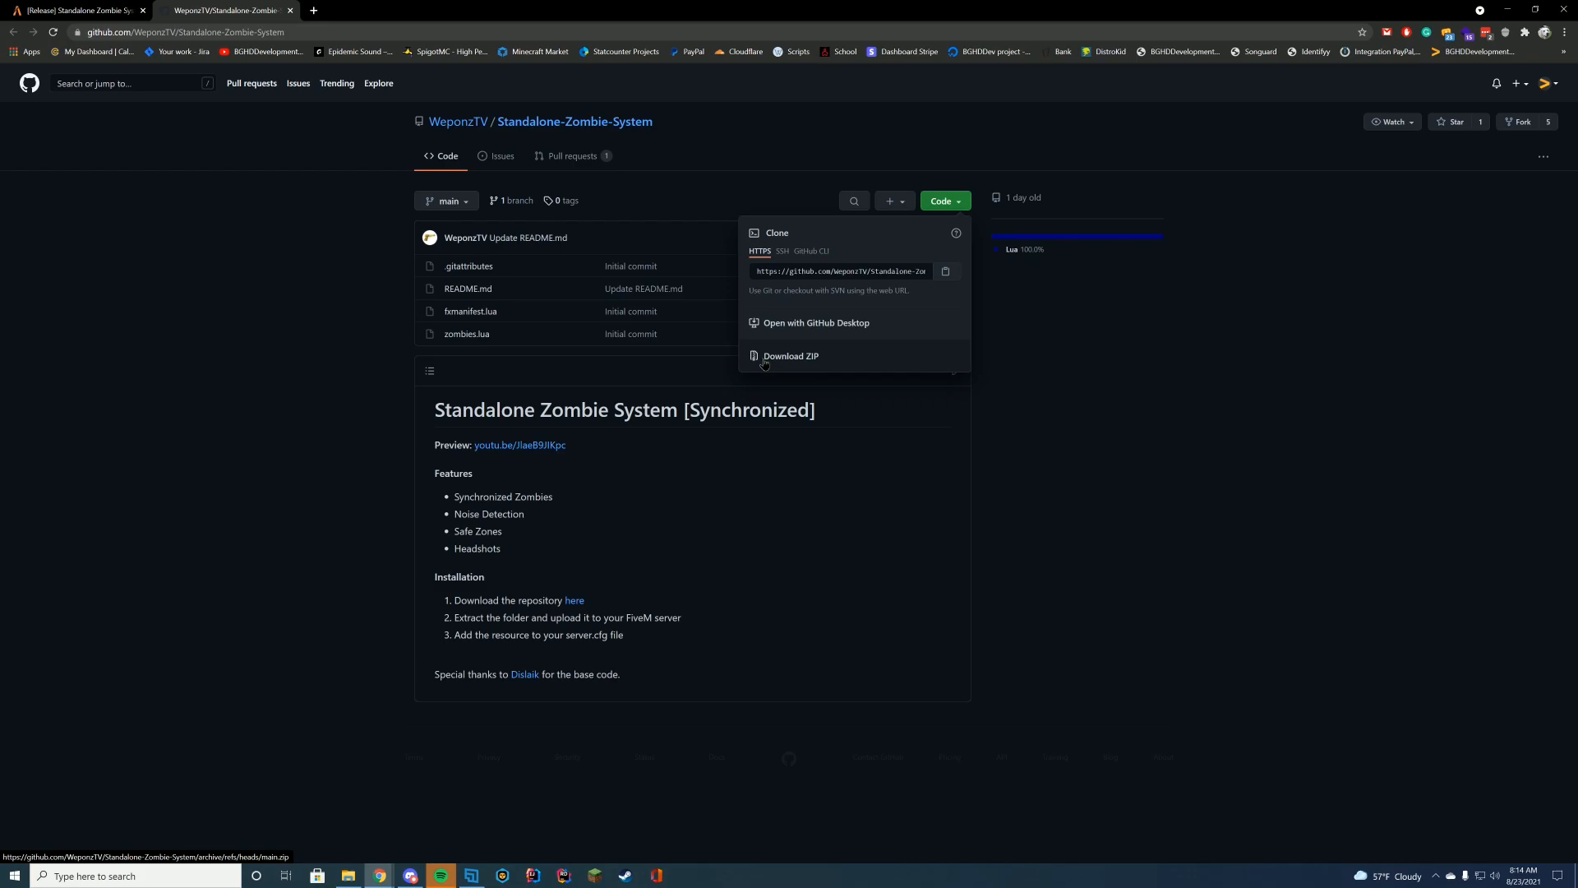
{"action": "left_click", "coordinate": [791, 357]}
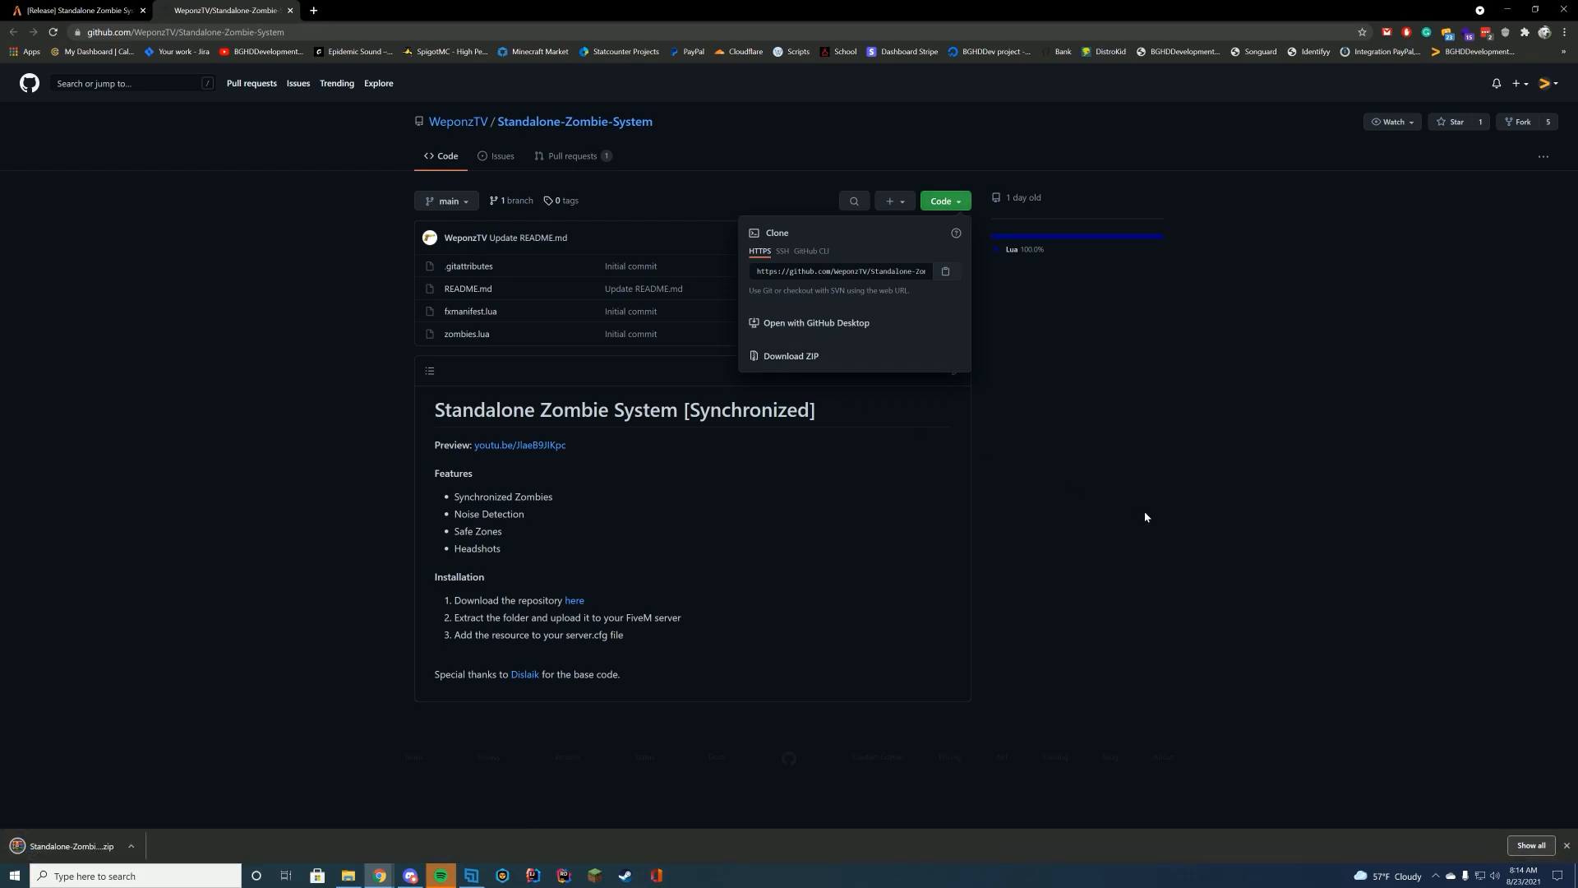
{"action": "left_click", "coordinate": [572, 157]}
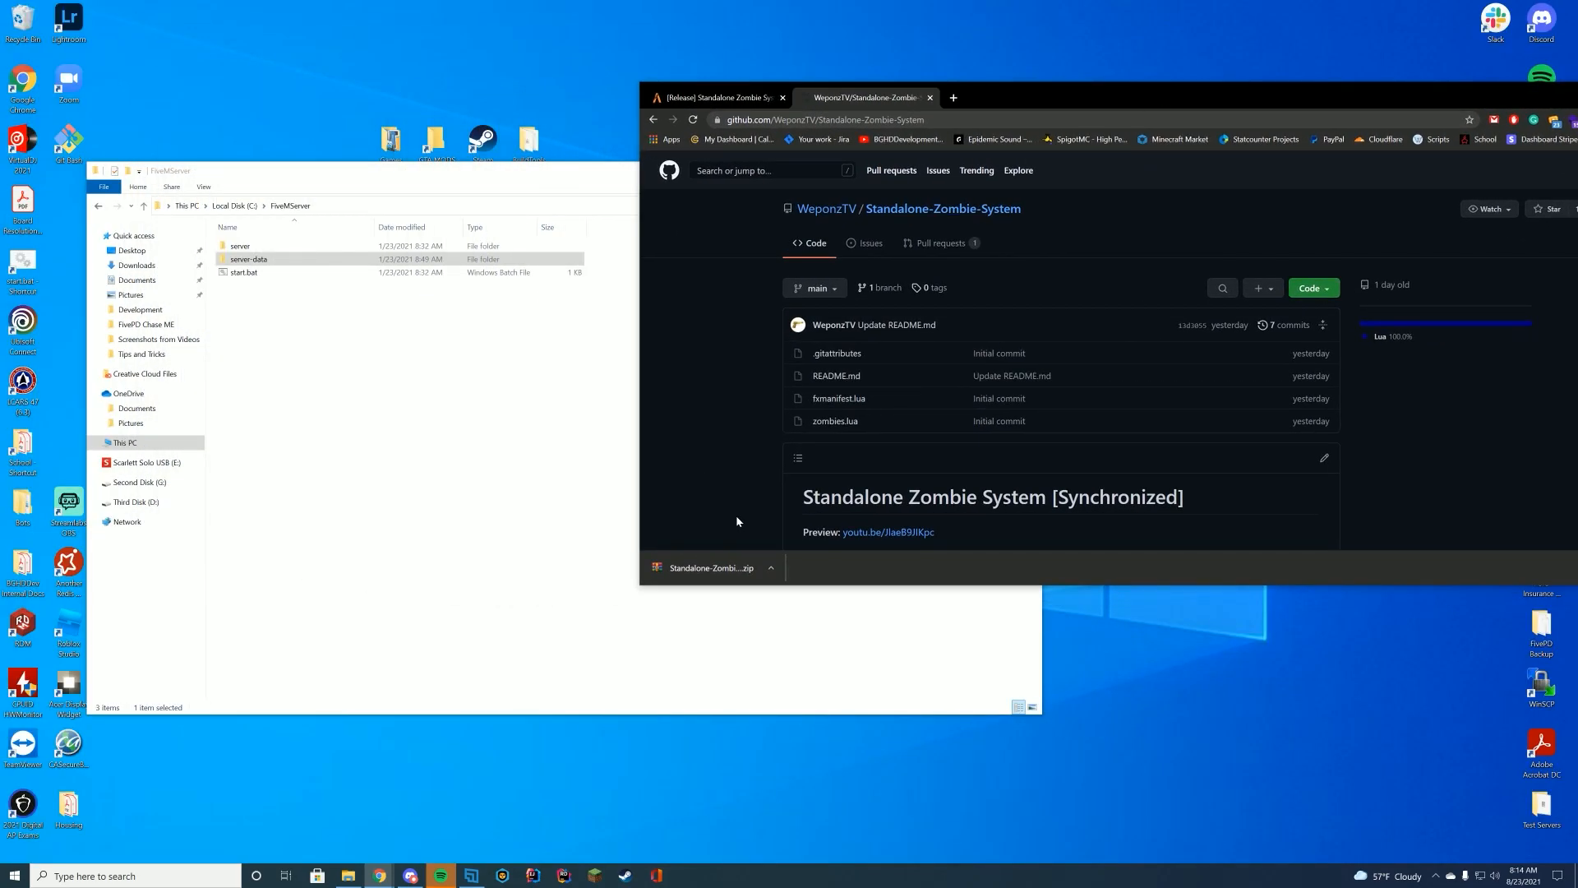
Step: Get the downloaded ZIP open in WinRAR, close Chrome, and enter the server-data folder
{"action": "left_click", "coordinate": [711, 567]}
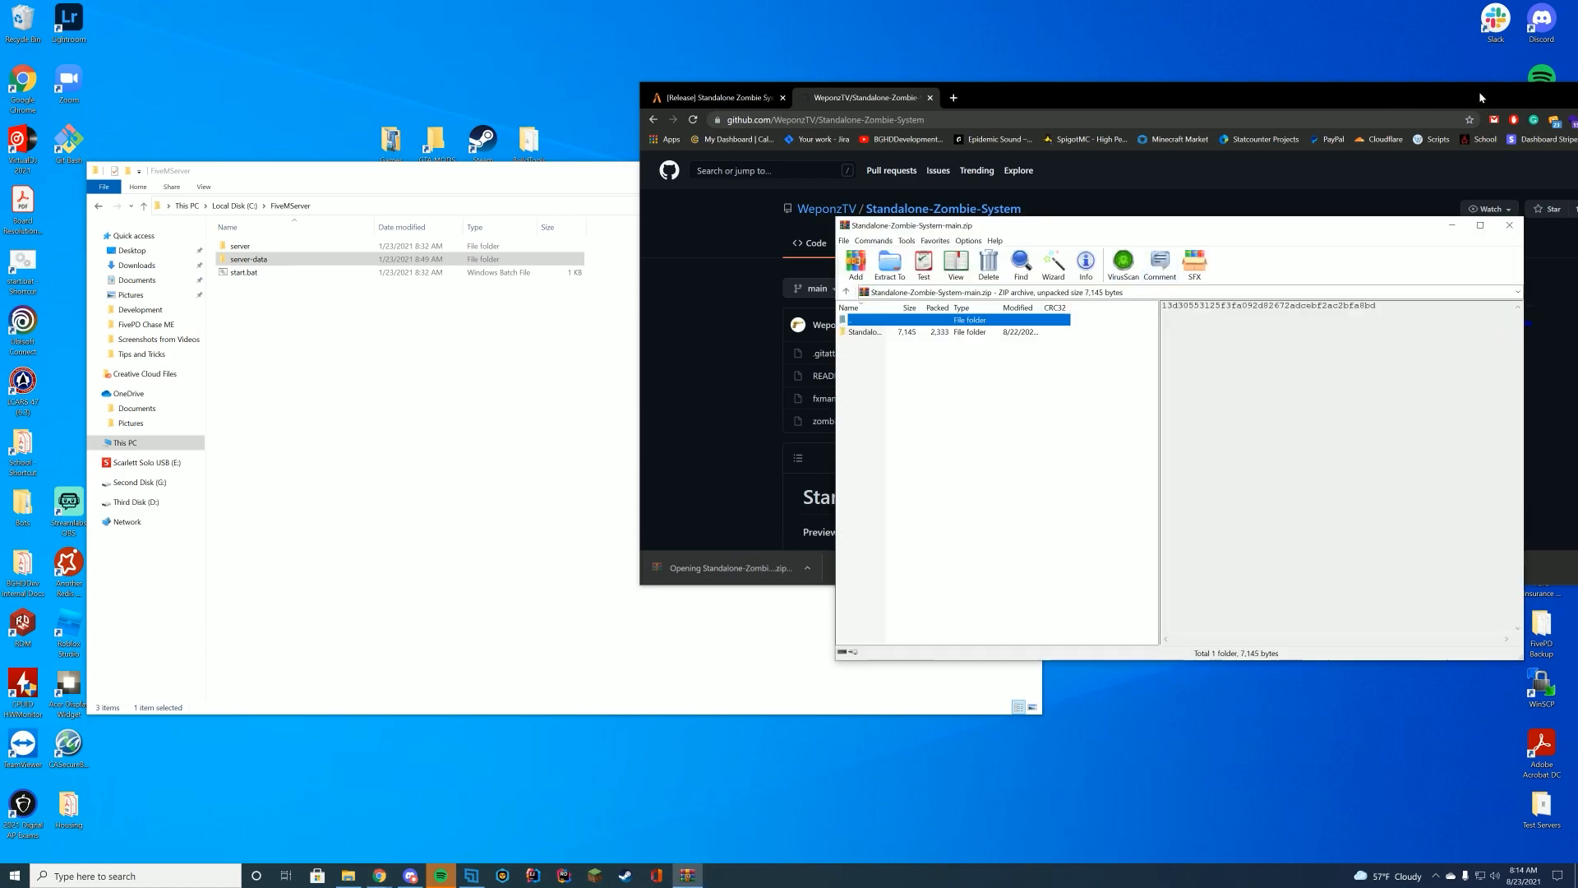
{"action": "left_click", "coordinate": [862, 330]}
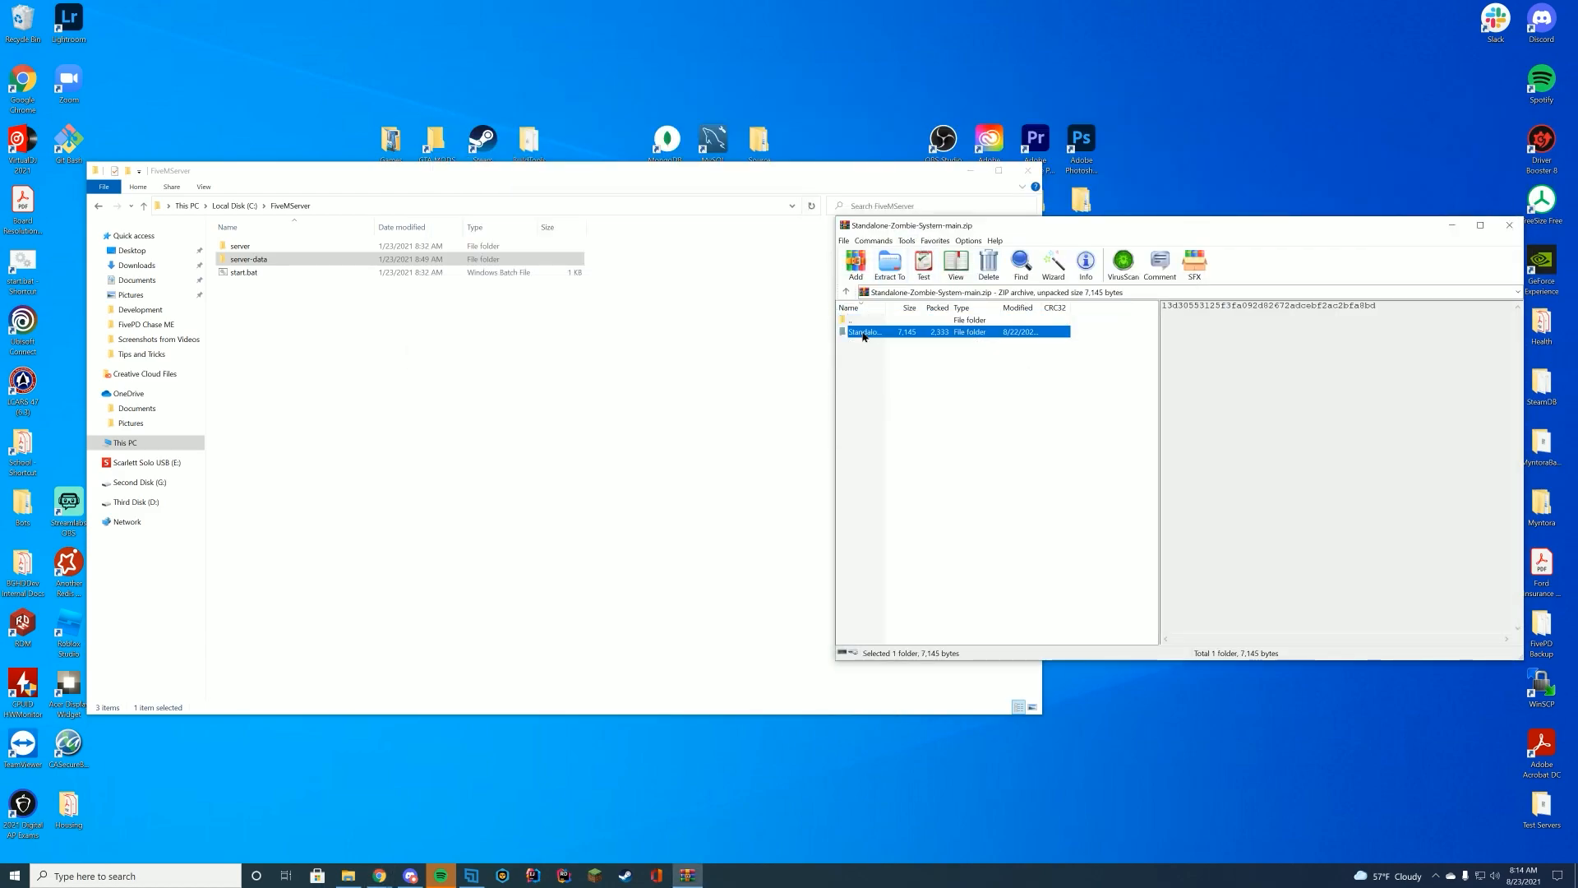
{"action": "double_click", "coordinate": [862, 330]}
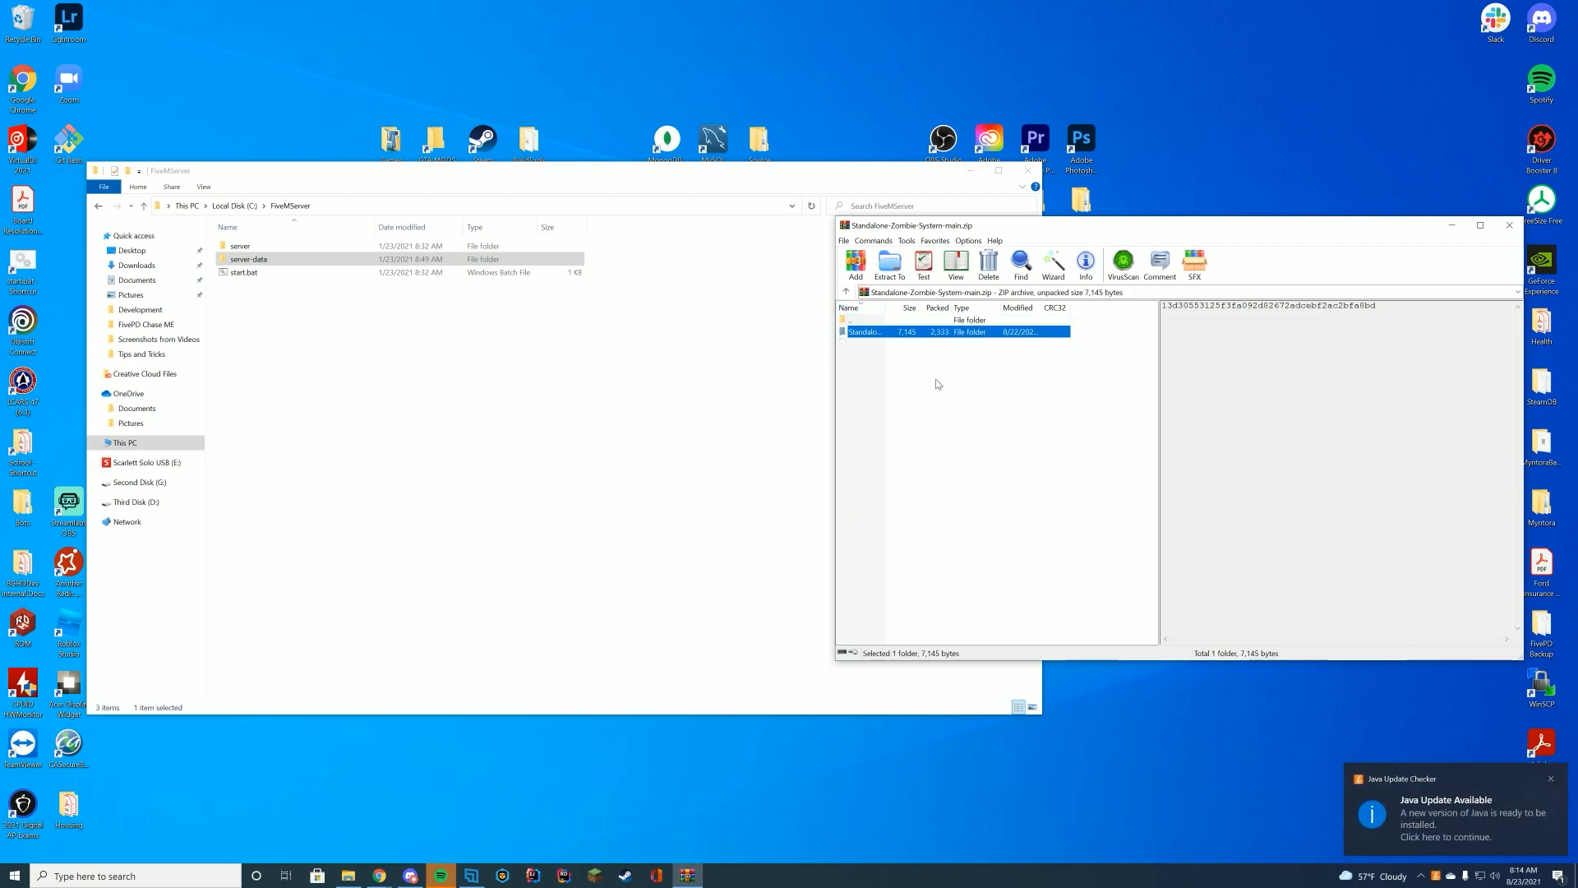
{"action": "double_click", "coordinate": [249, 258]}
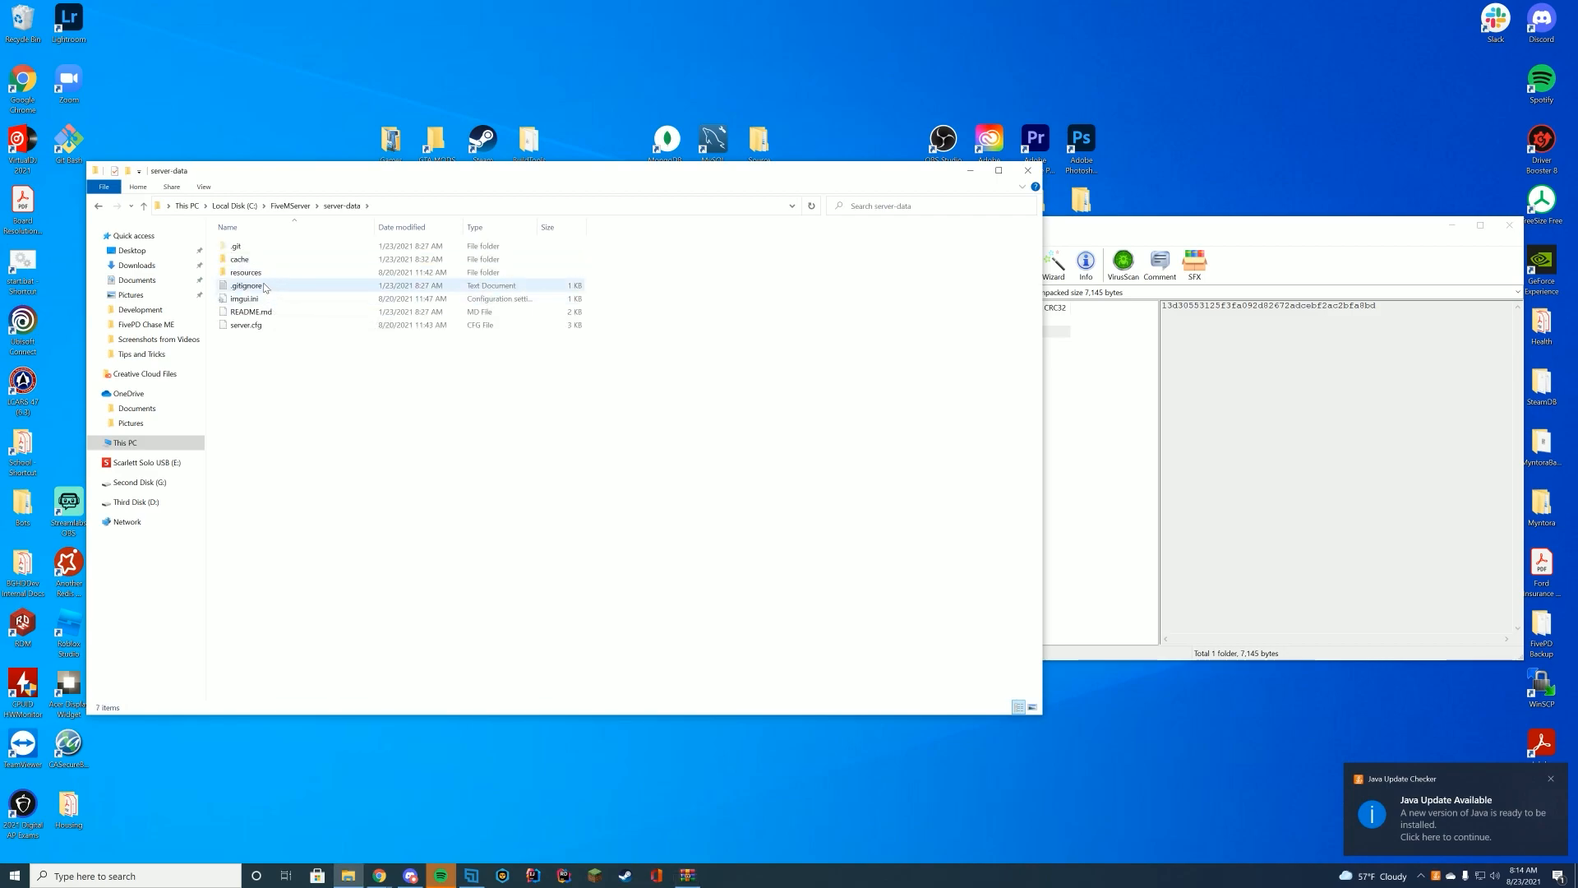
Step: Place the extracted zombie folder in resources renamed 'Zombie', then return to server-data
{"action": "double_click", "coordinate": [245, 271]}
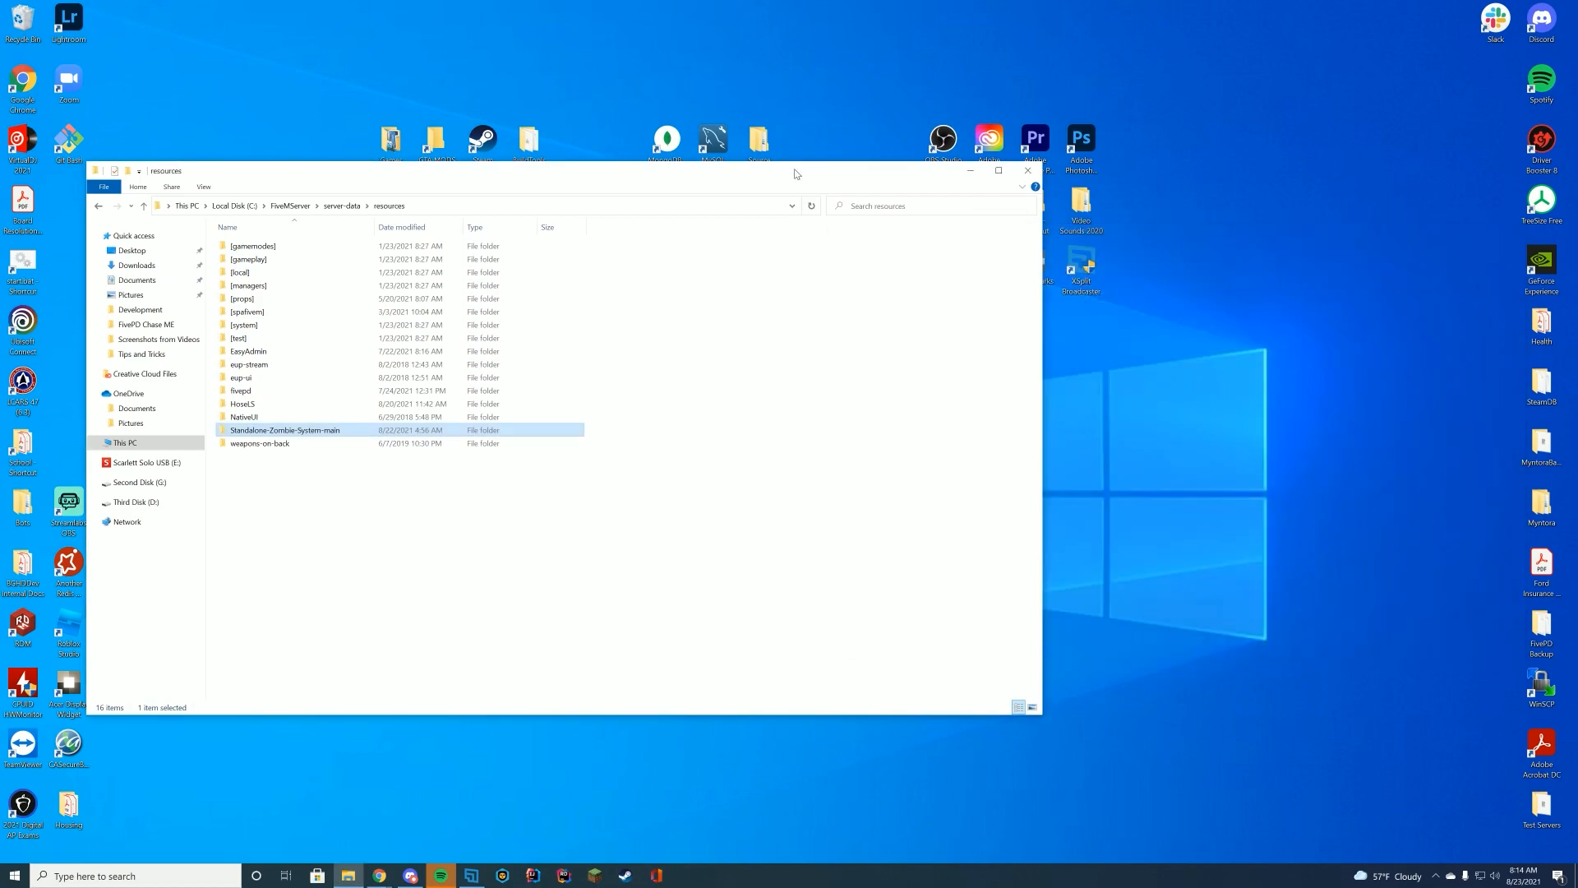
{"action": "right_click", "coordinate": [501, 378]}
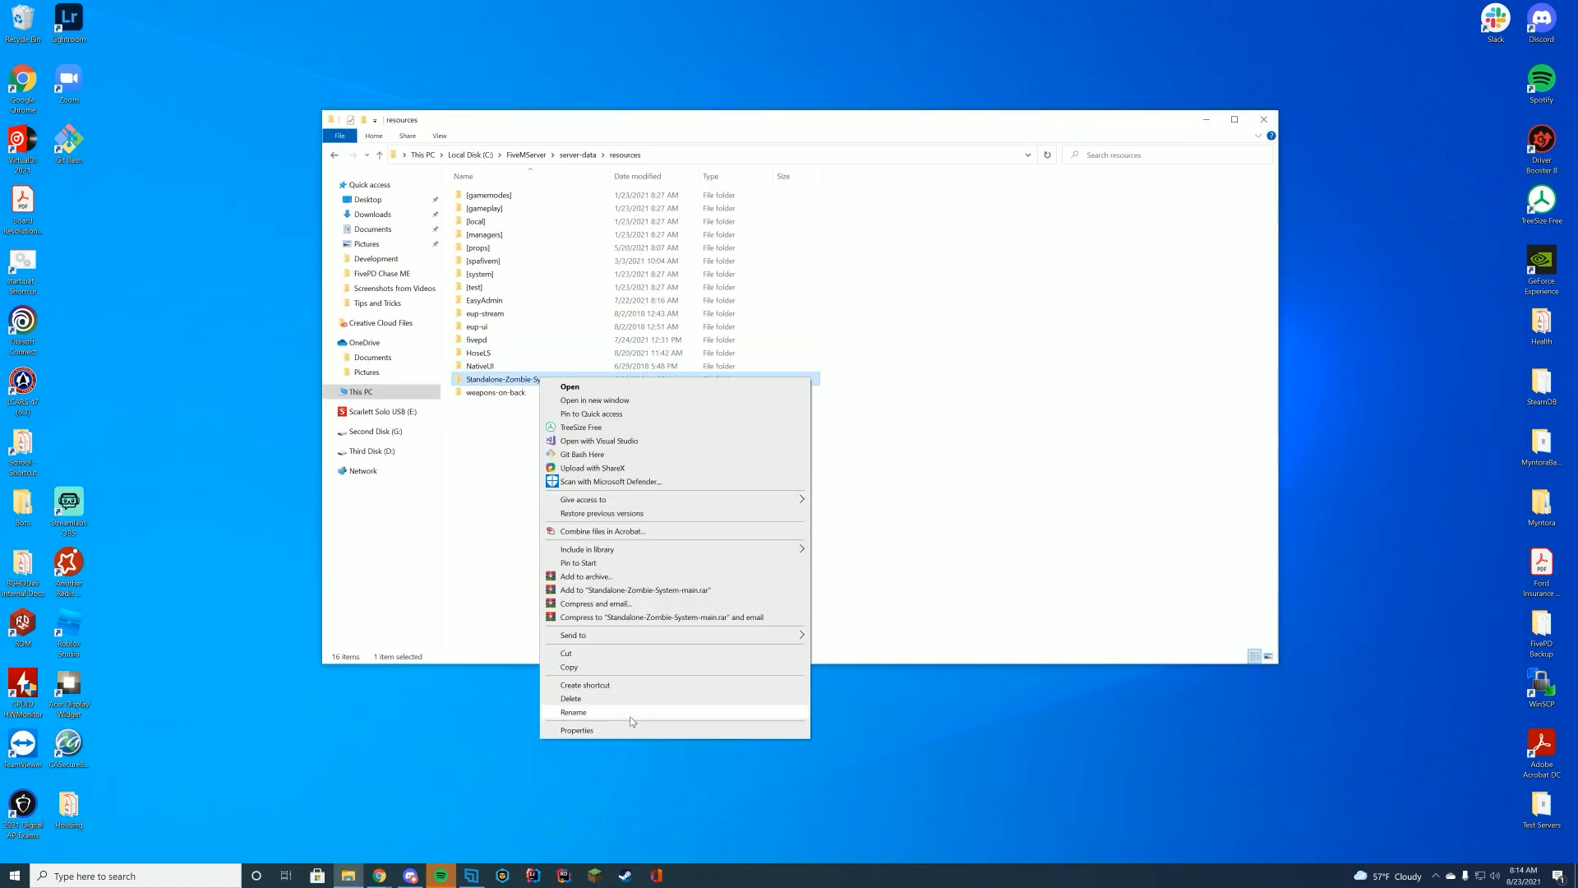
{"action": "left_click", "coordinate": [573, 712]}
{"action": "type", "text": "Zombie"}
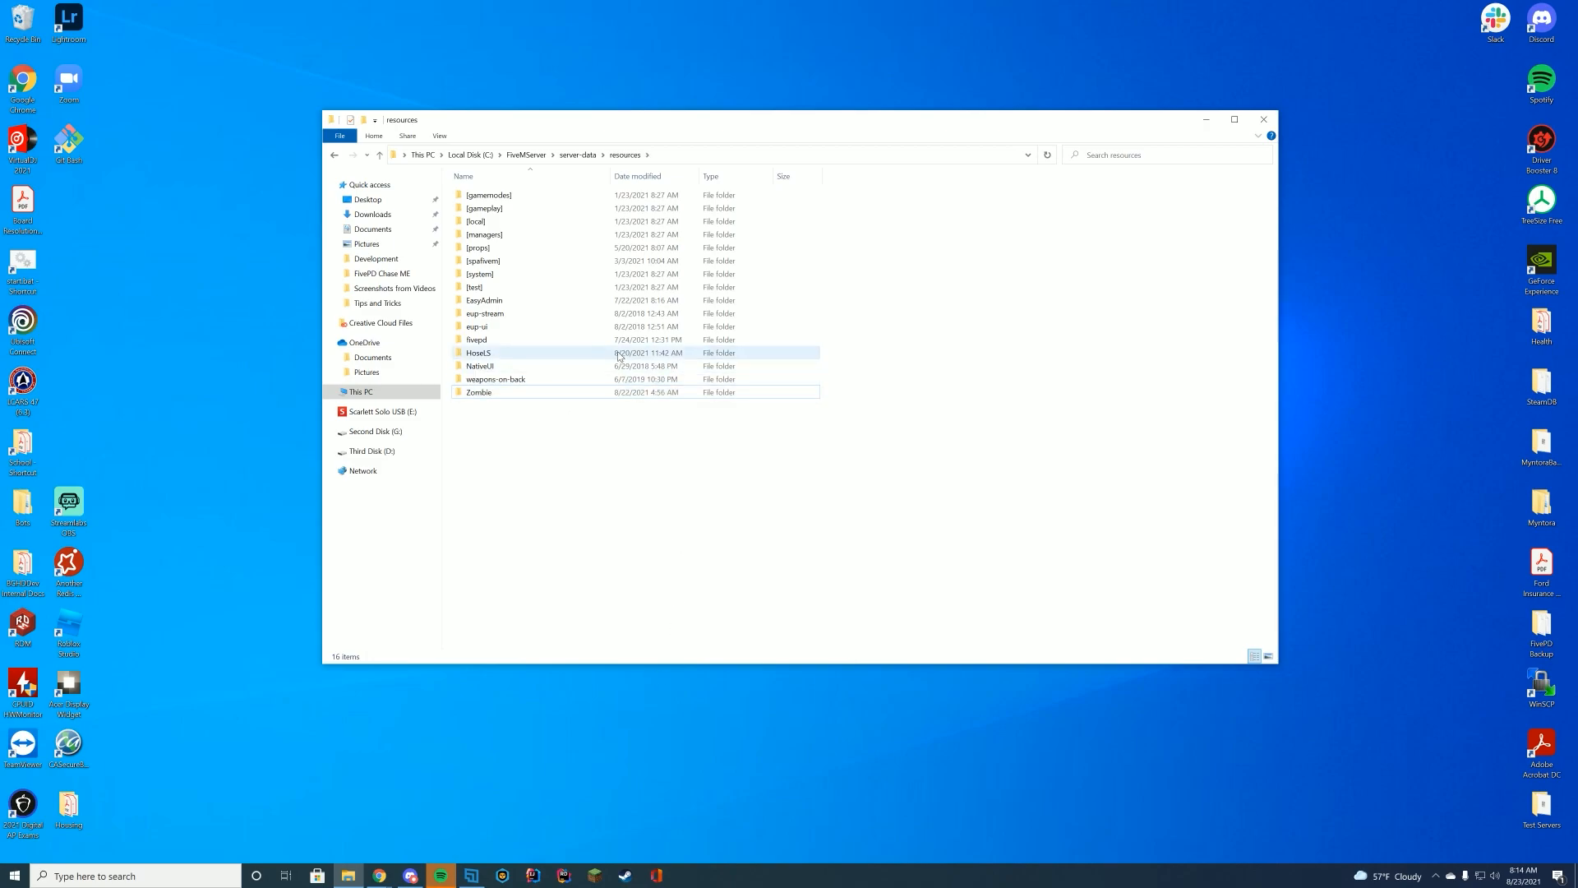
{"action": "left_click", "coordinate": [577, 154]}
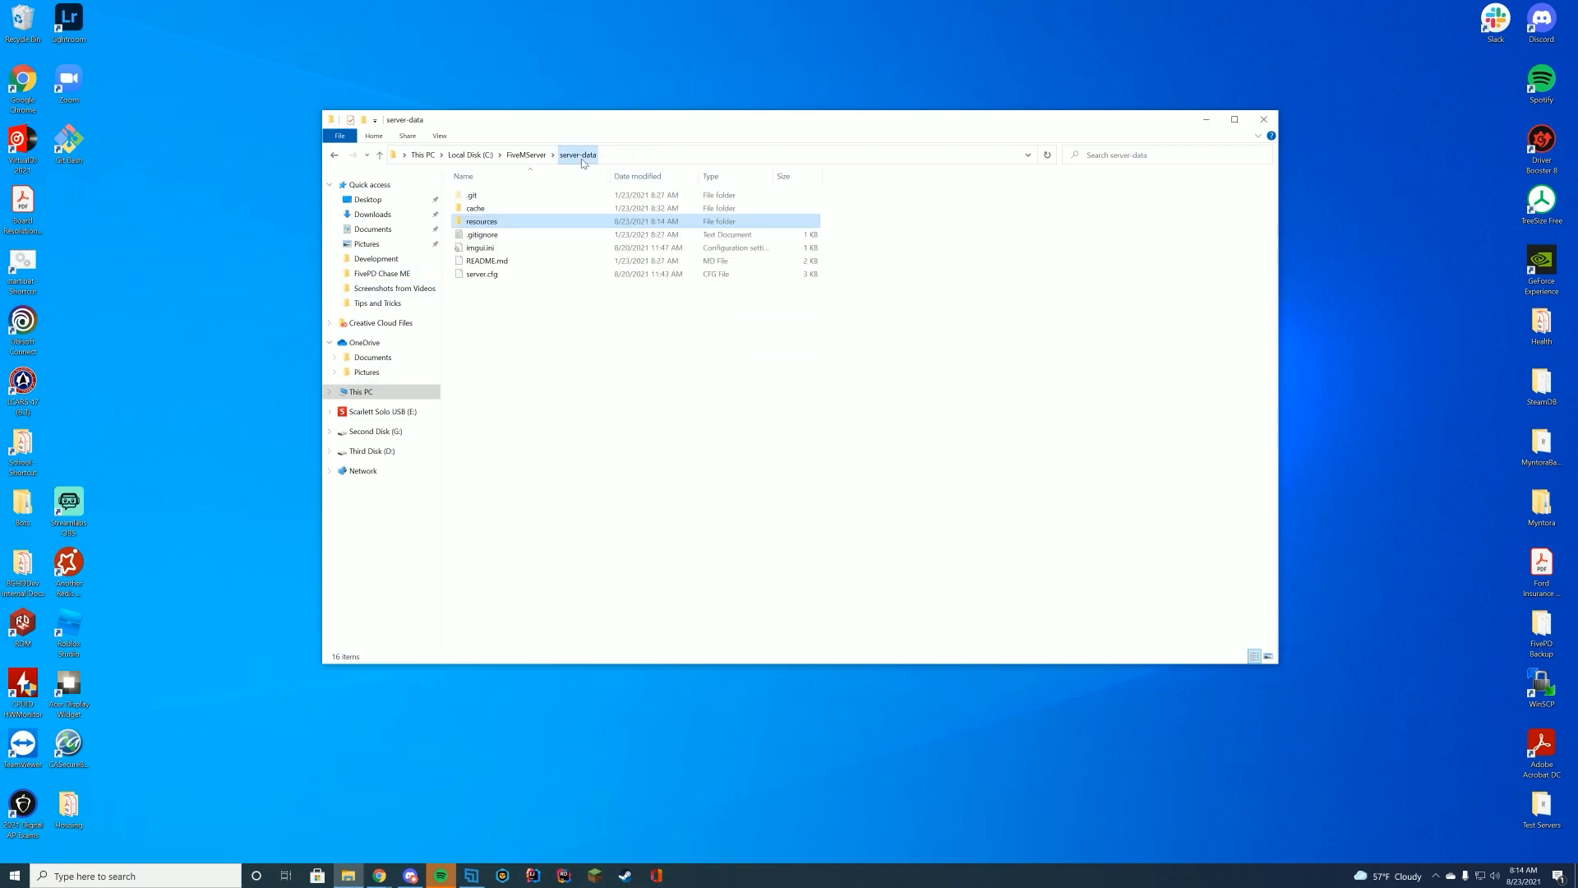
Step: Add an 'ensure Zombie' line to server.cfg in Notepad++
{"action": "double_click", "coordinate": [482, 274]}
{"action": "type", "text": "ensure"}
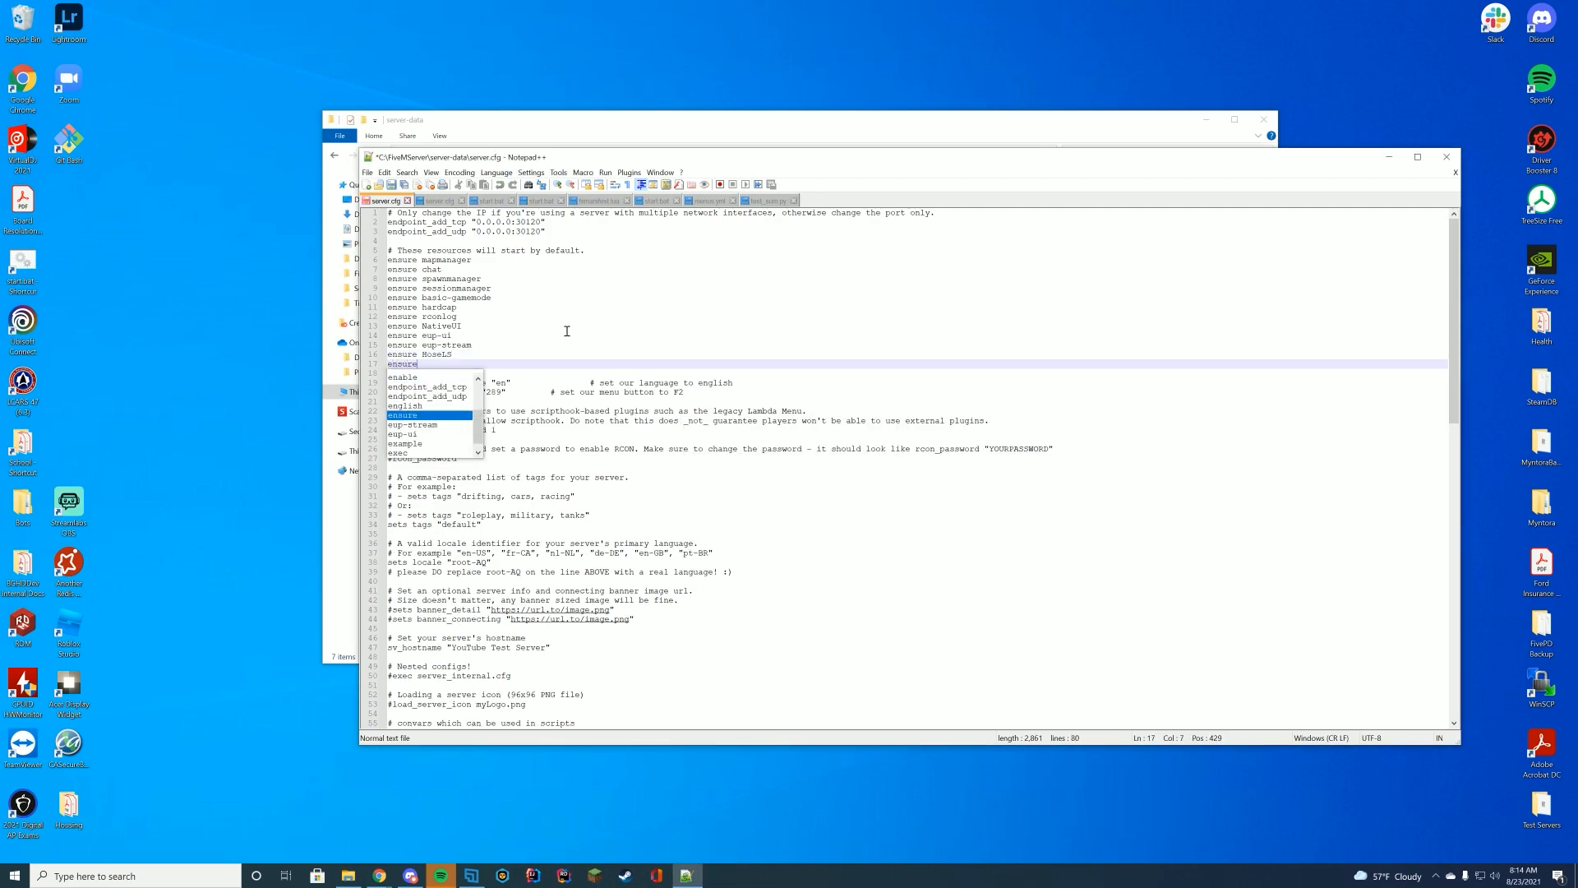
{"action": "type", "text": "Zombi"}
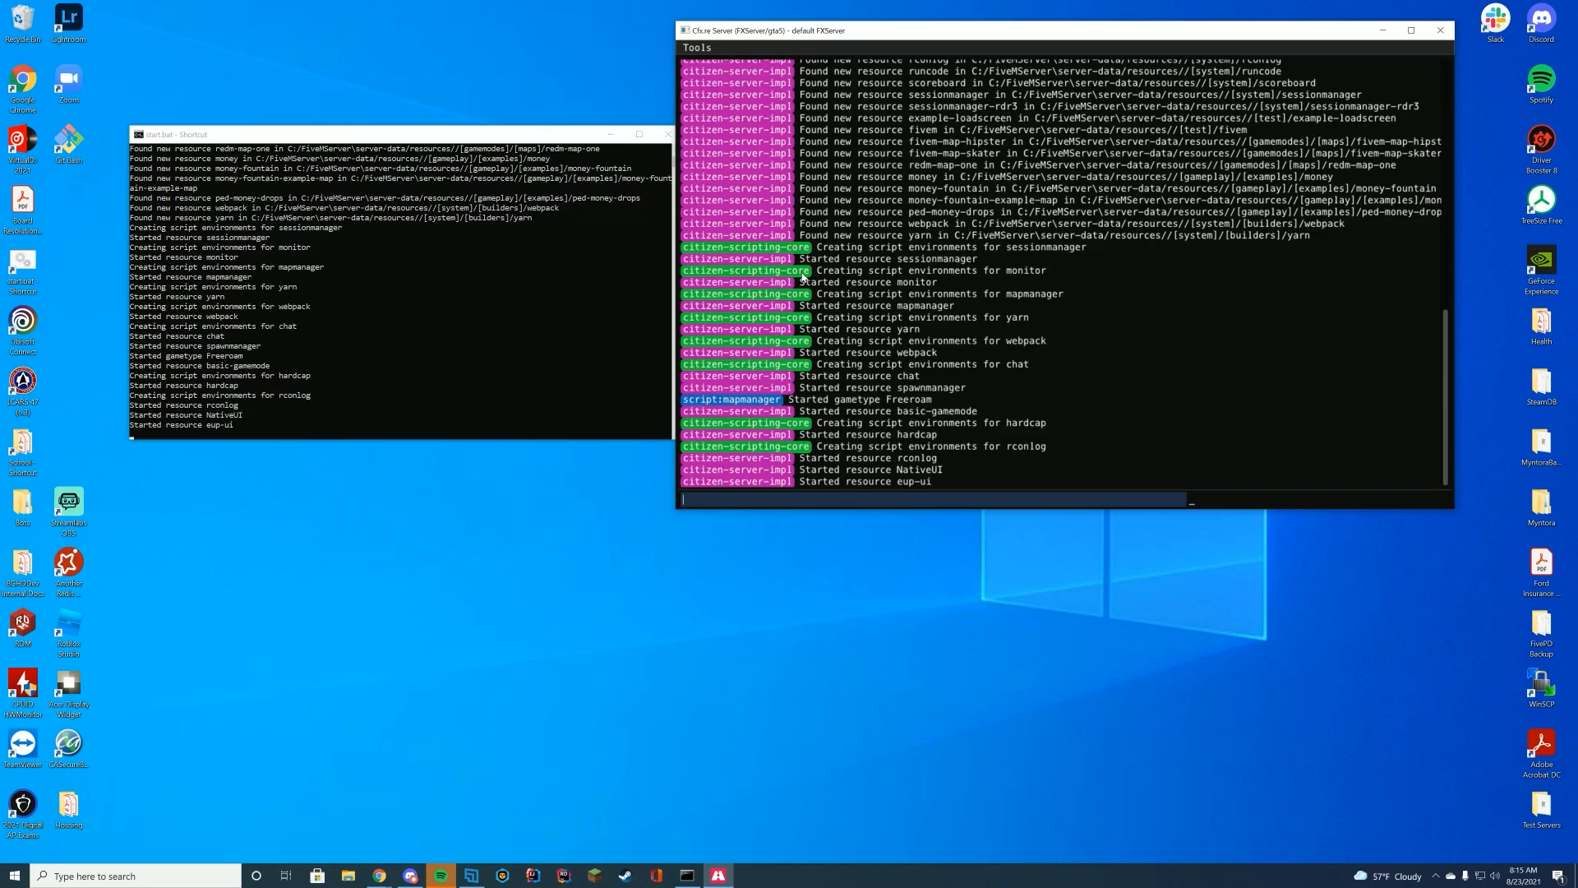
{"action": "mouse_move", "coordinate": [400, 277]}
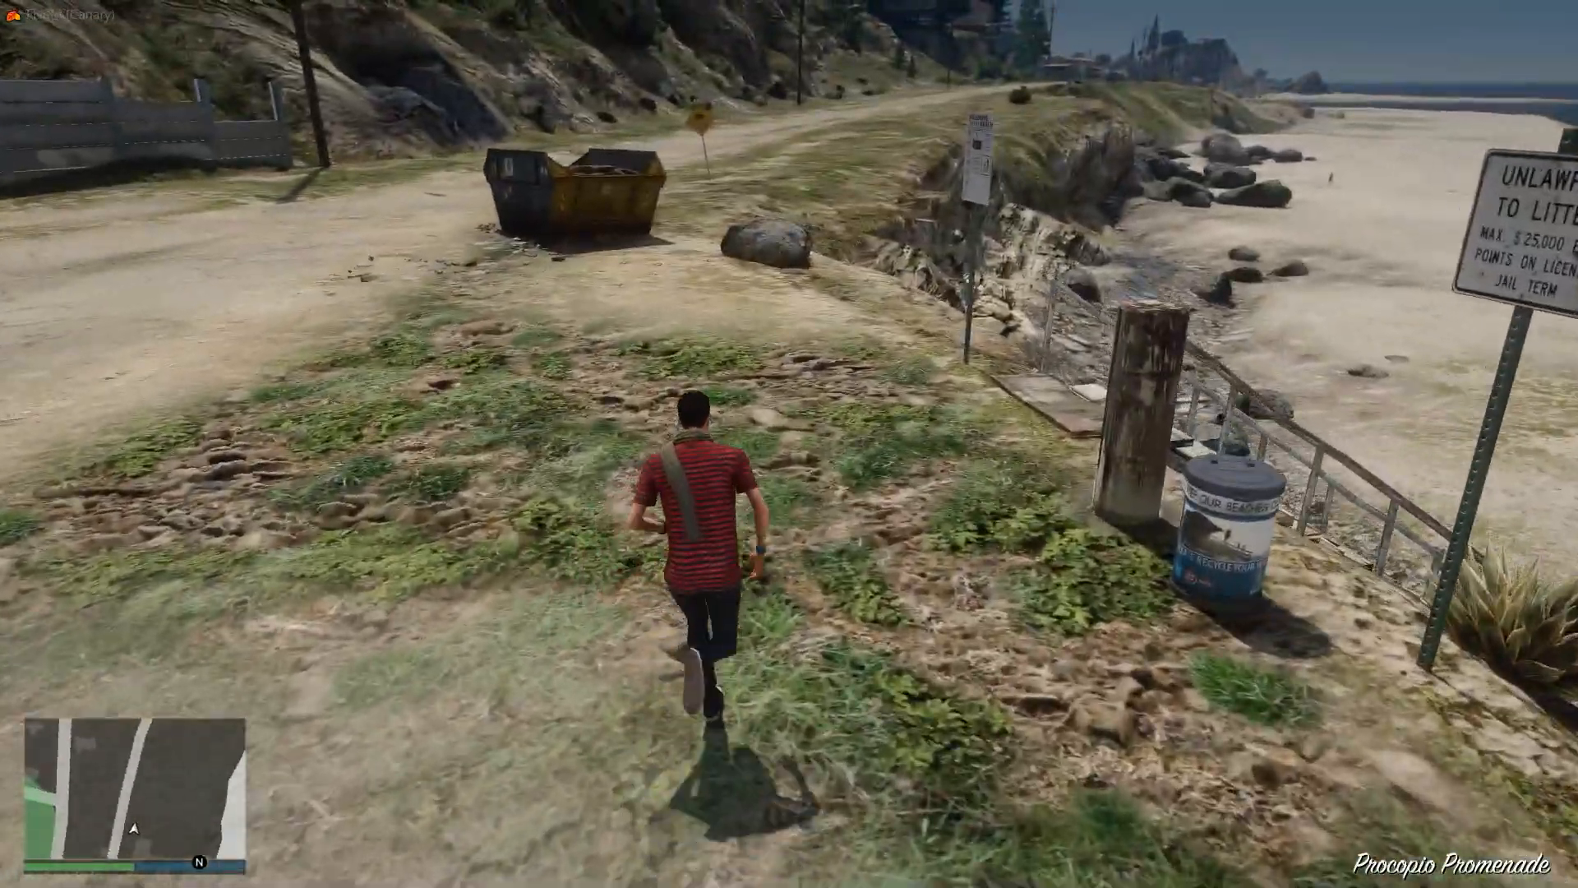
Step: Run the character forward along the beach dirt path to look for zombies
{"action": "key", "text": "w"}
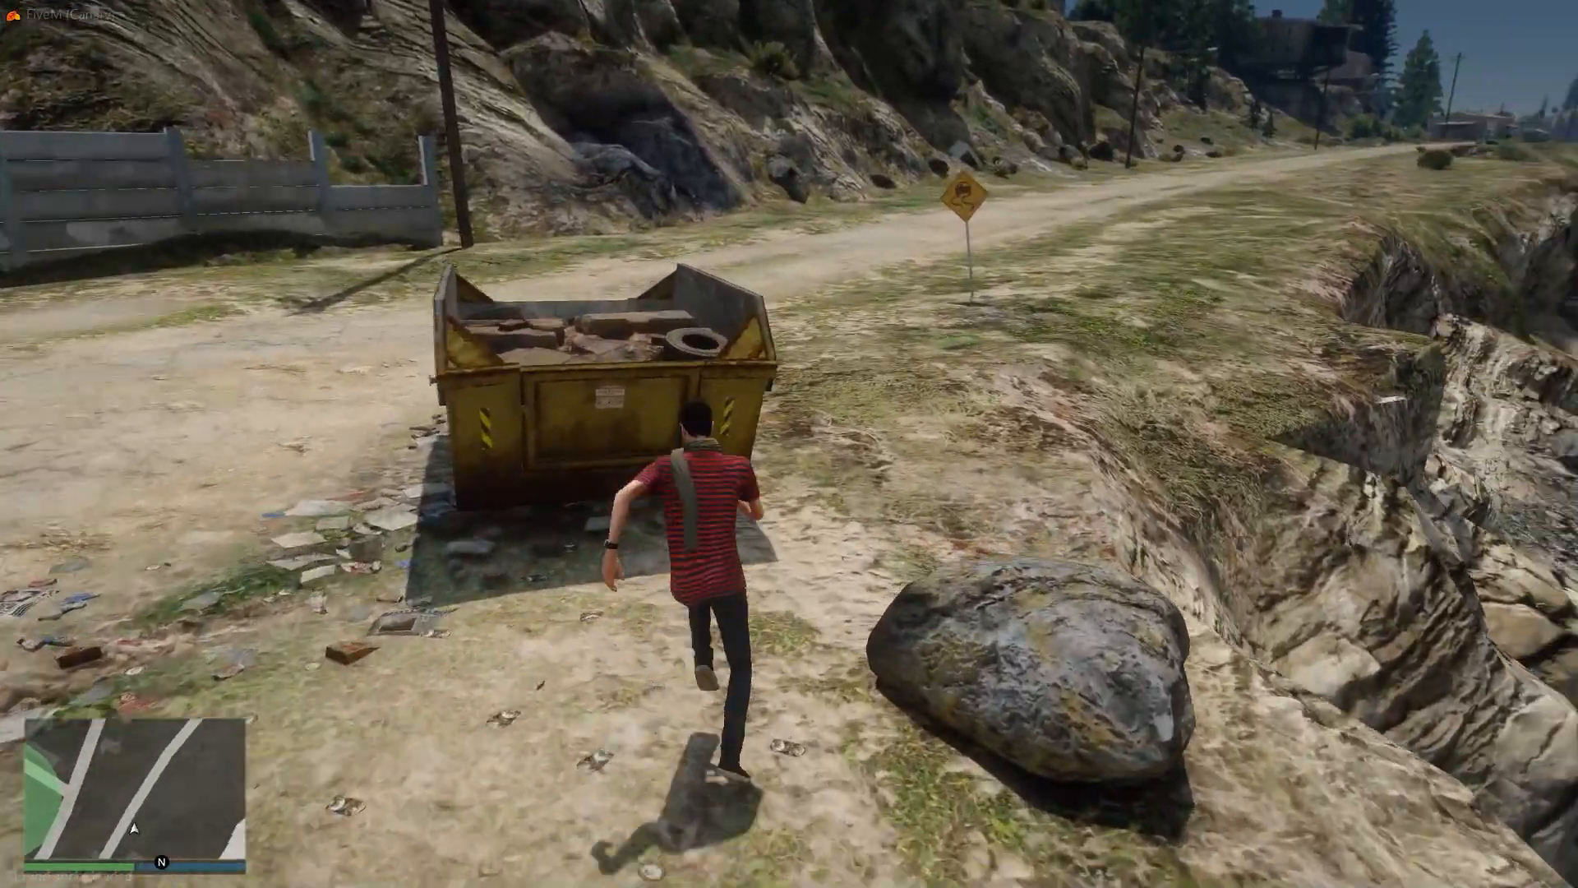